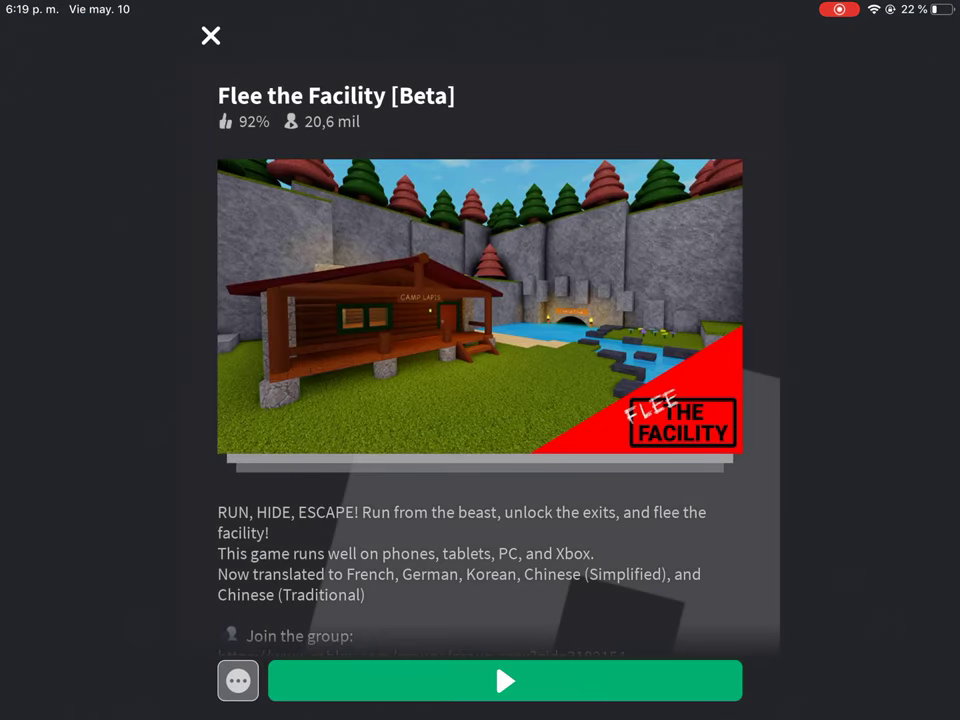
# Leave the Flee the Facility round via Leave Game, confirming with Salir, back to the game page.
pyautogui.click(504, 680)
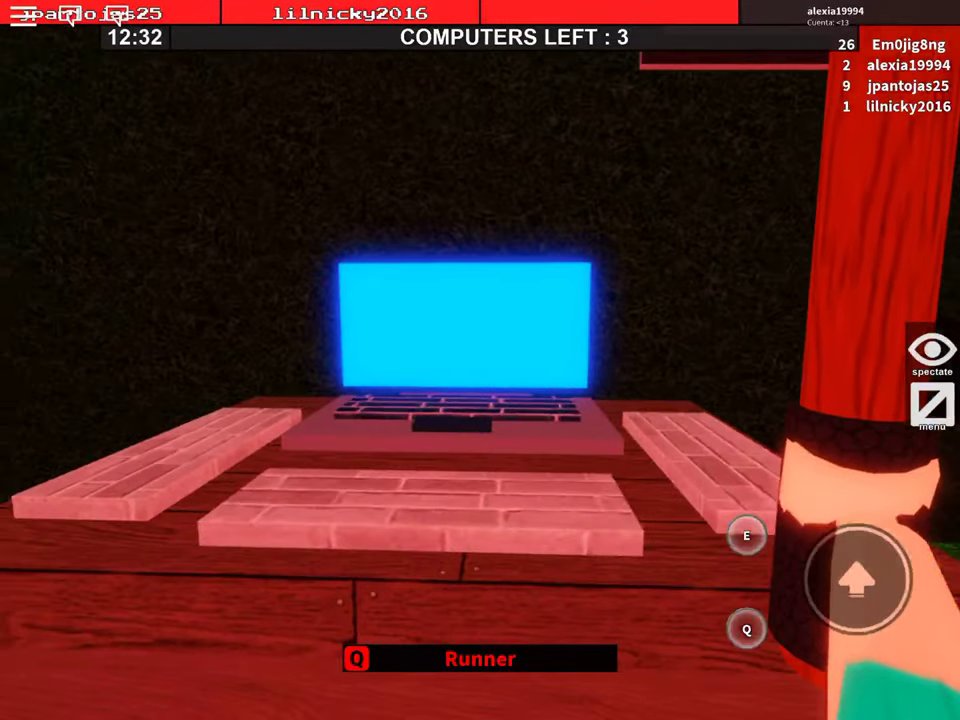
pyautogui.moveTo(480, 360)
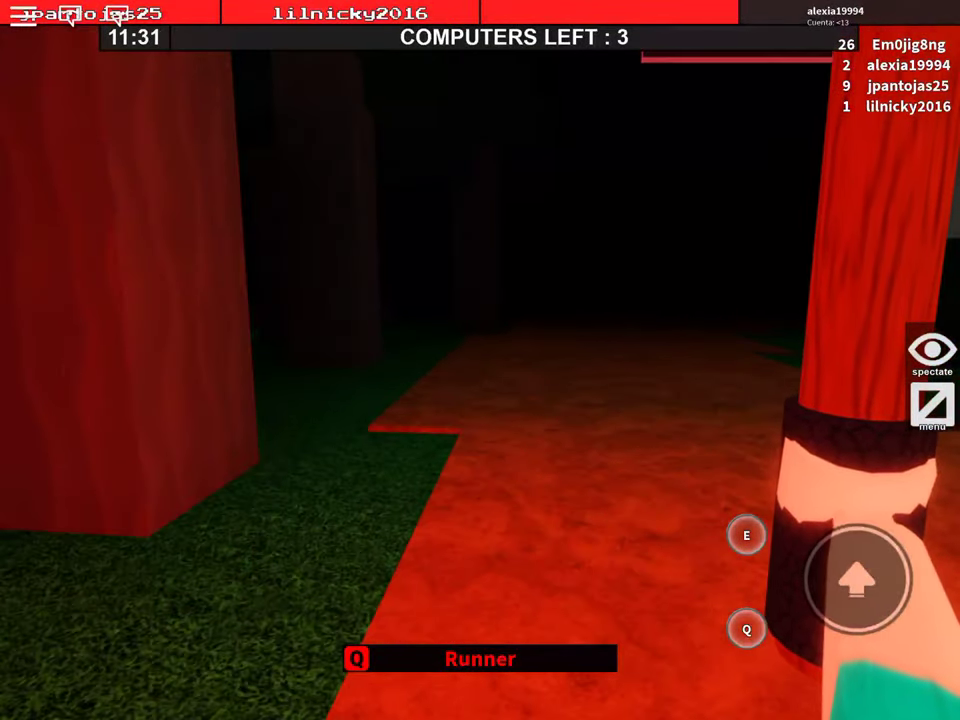
pyautogui.click(932, 404)
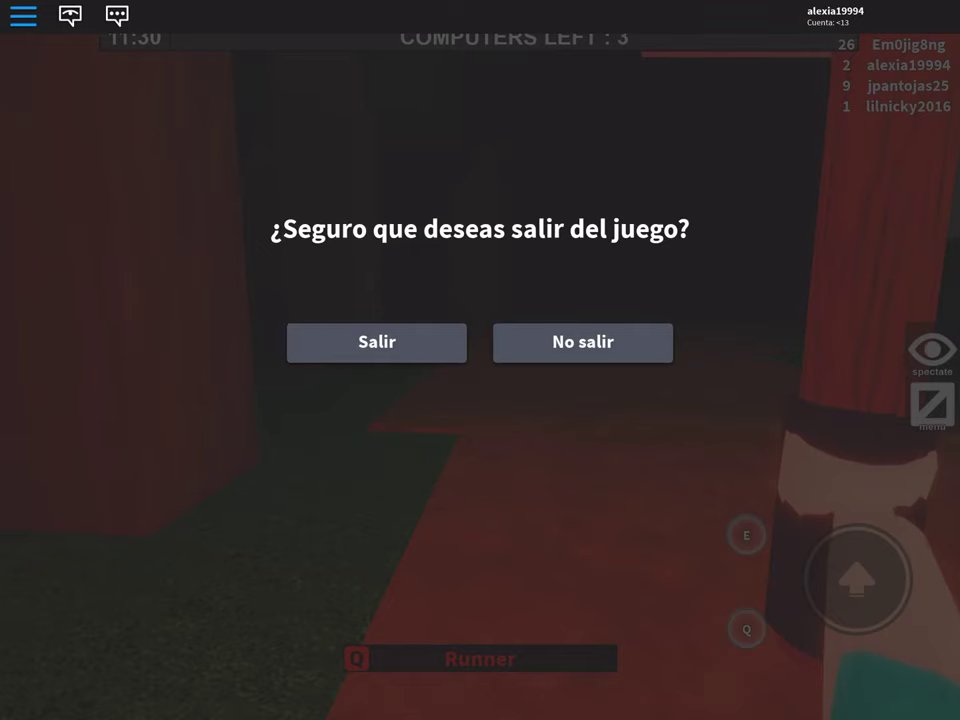
pyautogui.click(376, 342)
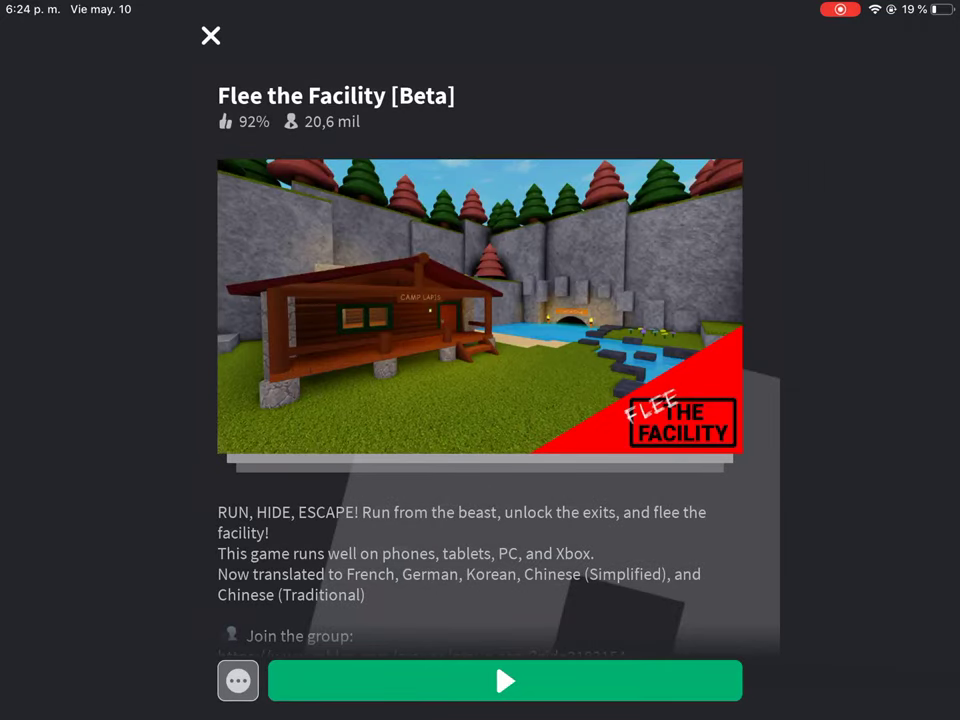